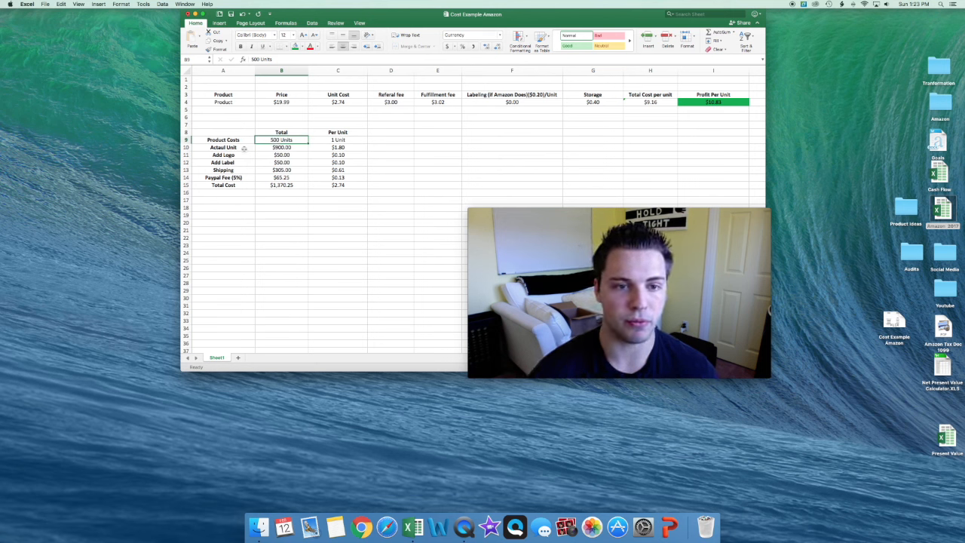
Inspect the formulas behind the Actual Unit Cost, Add Logo and Total Cost figures
click(281, 147)
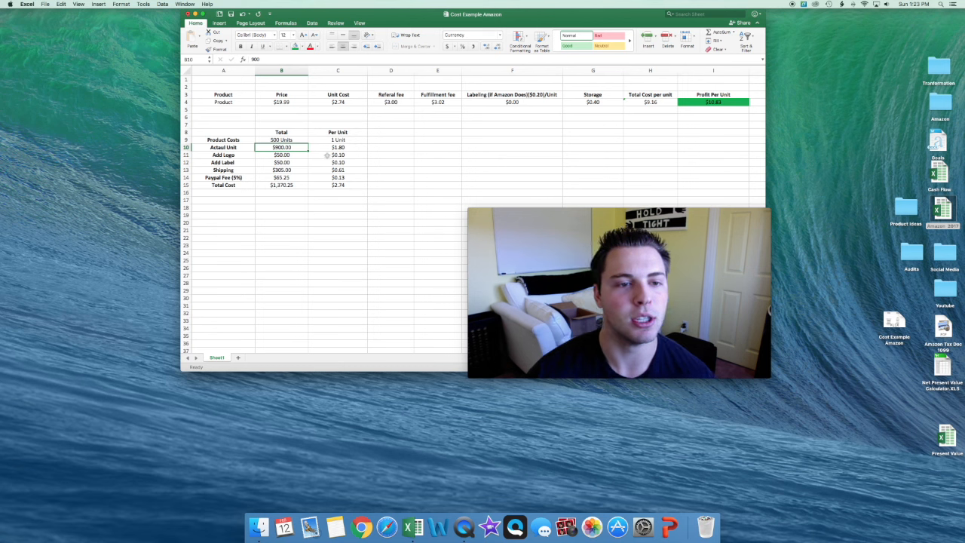
click(338, 147)
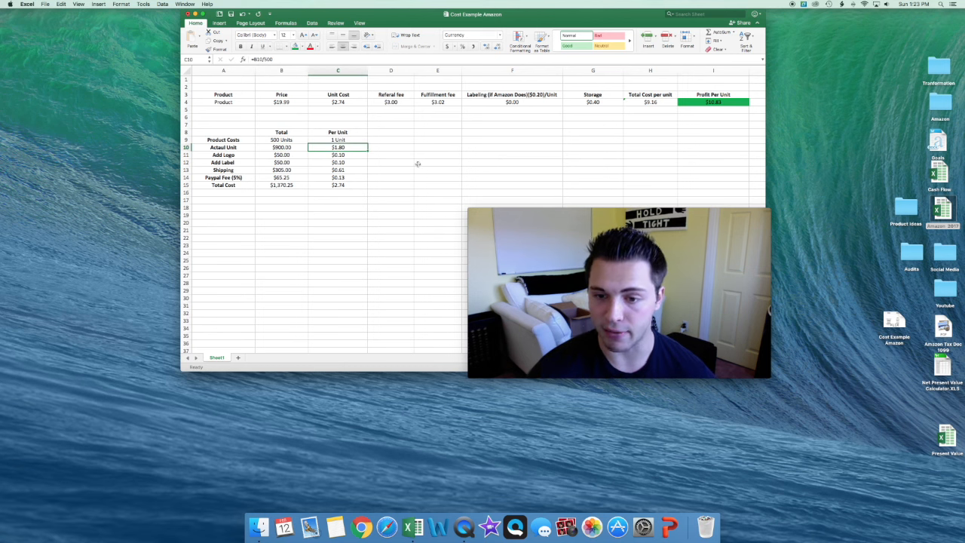
mouse_move(392, 162)
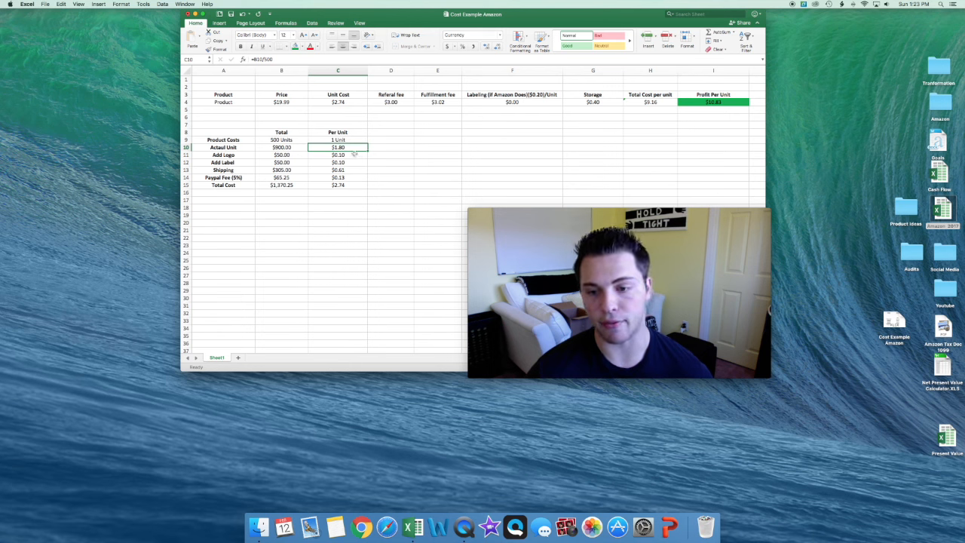
click(338, 154)
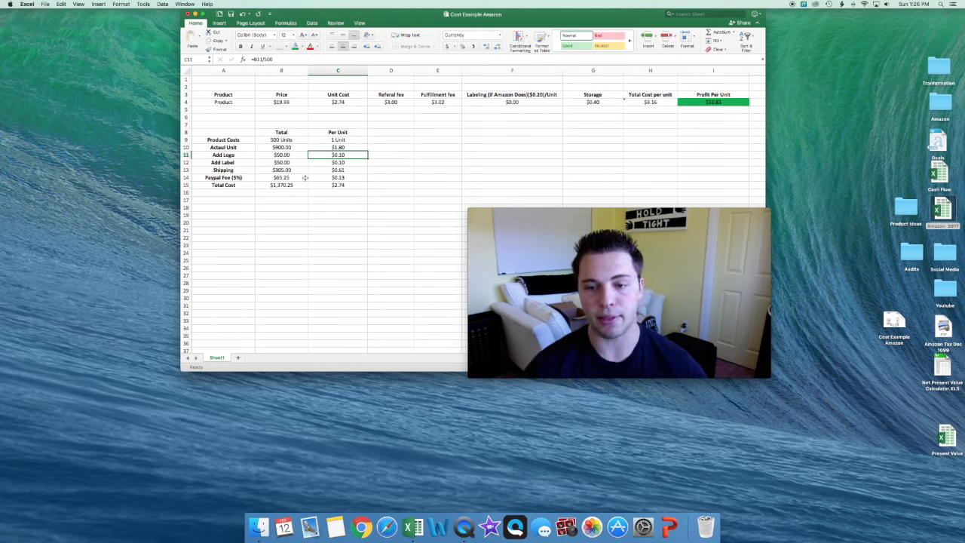
mouse_move(306, 187)
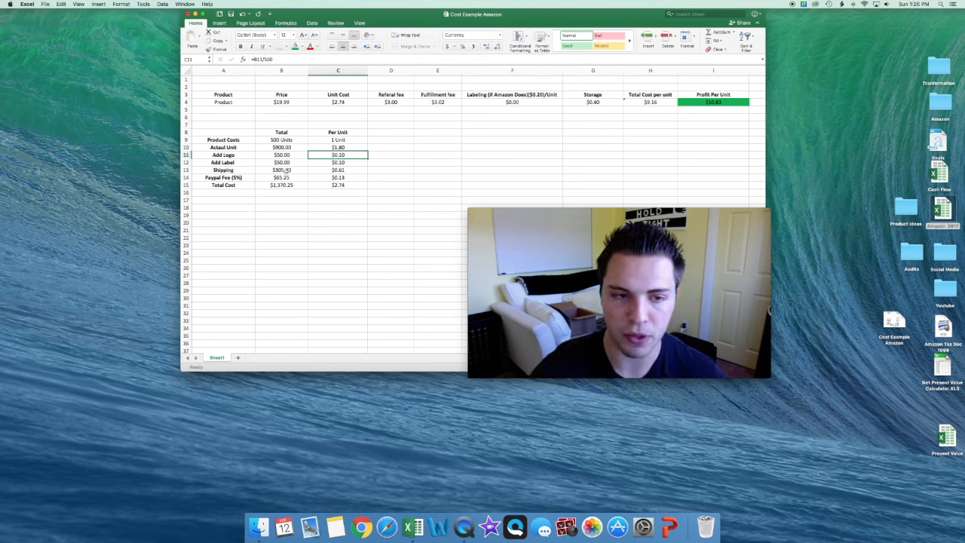
click(281, 185)
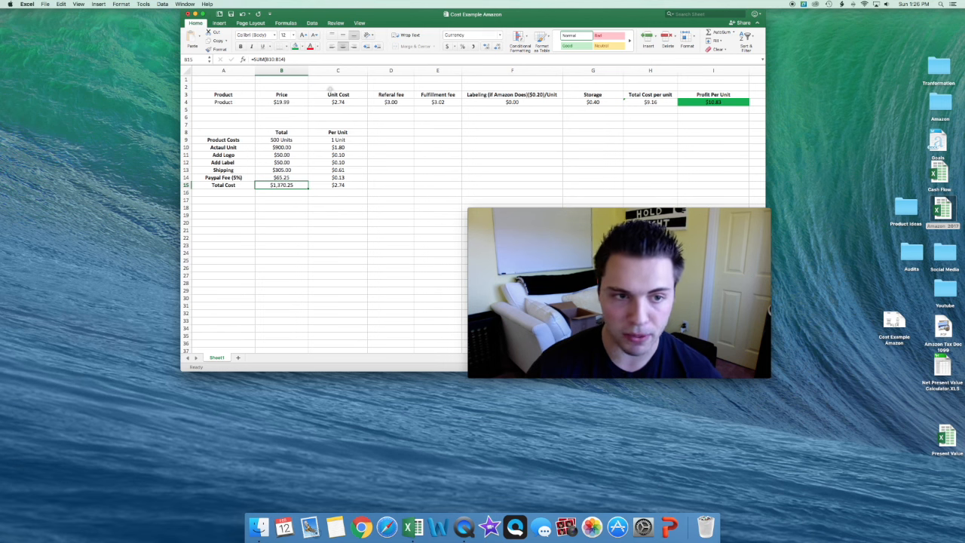
click(338, 185)
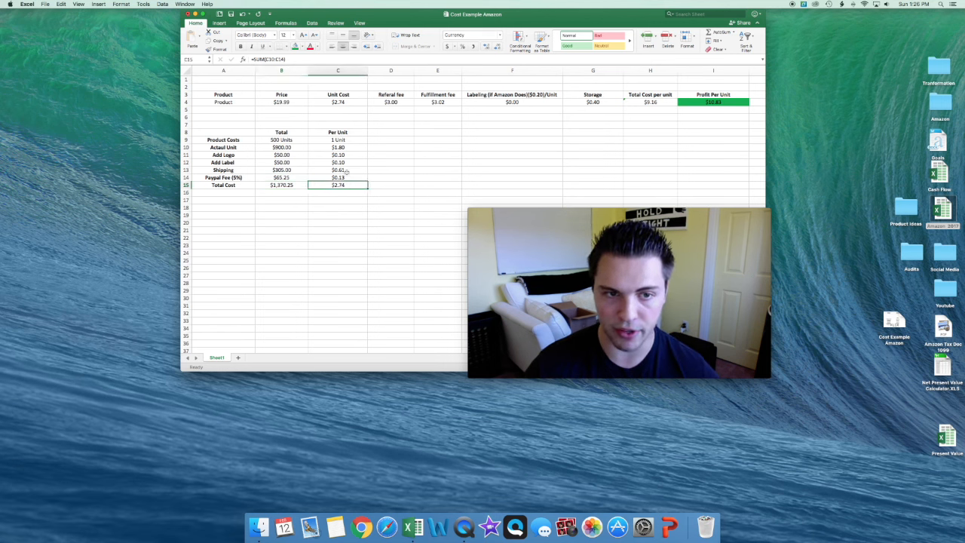
Review the product row's unit cost, referral fee and fulfillment fee, re-confirming the fulfillment fee
click(338, 102)
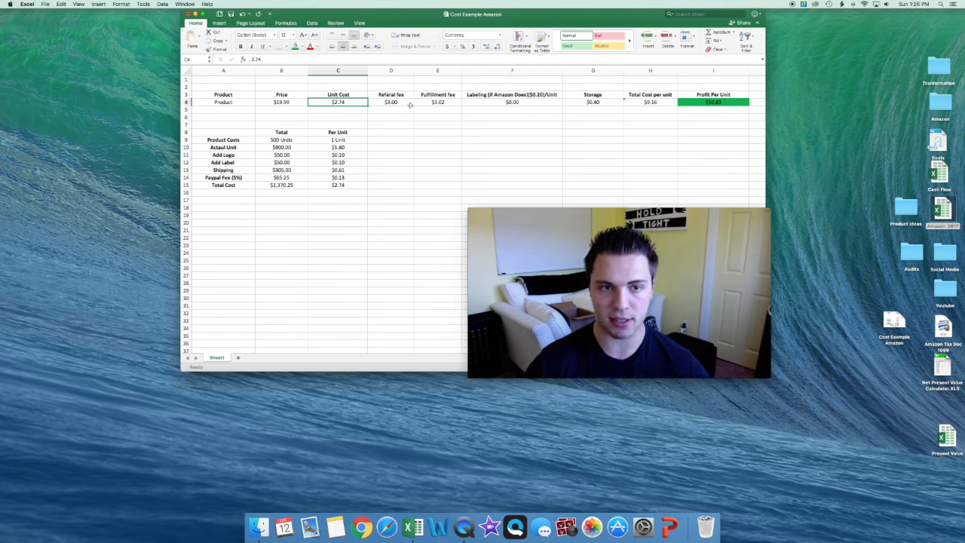
click(391, 101)
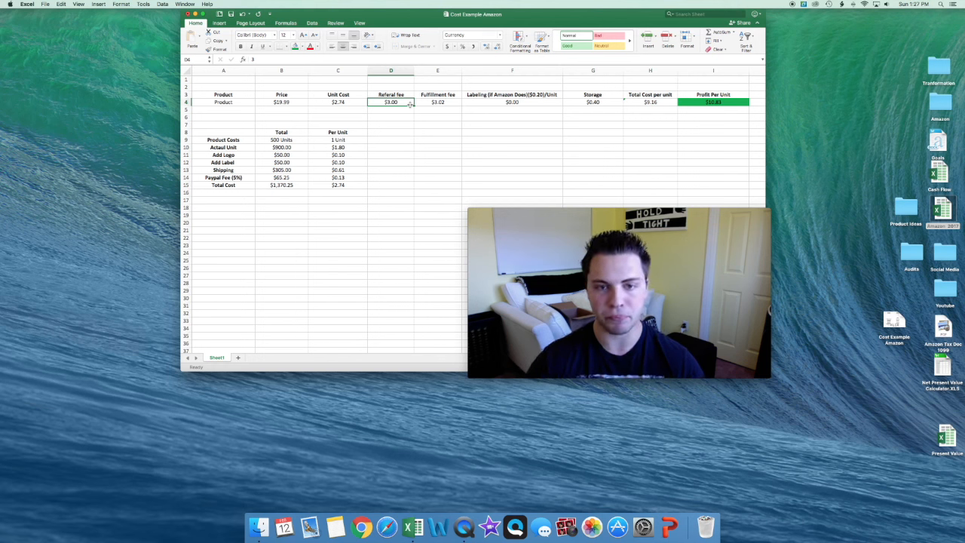
click(437, 101)
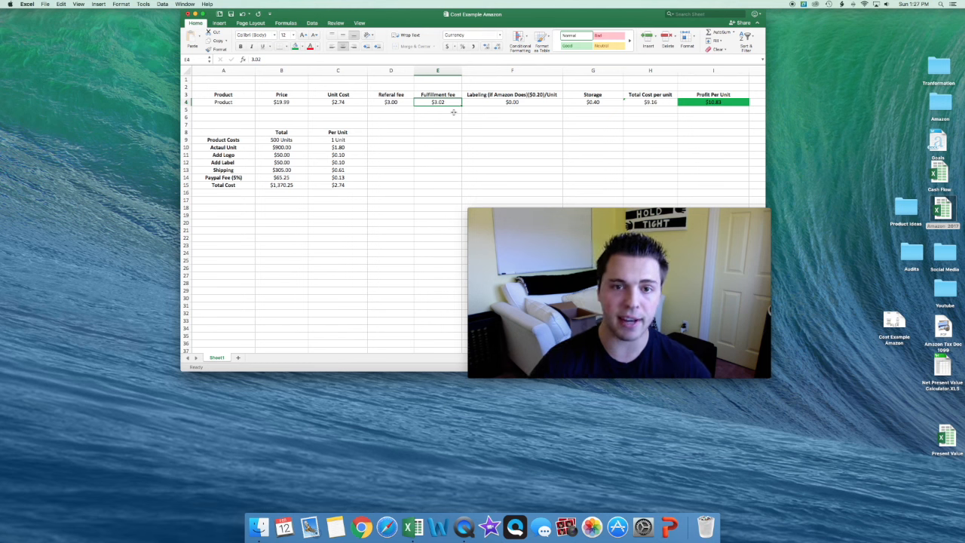
double_click(438, 101)
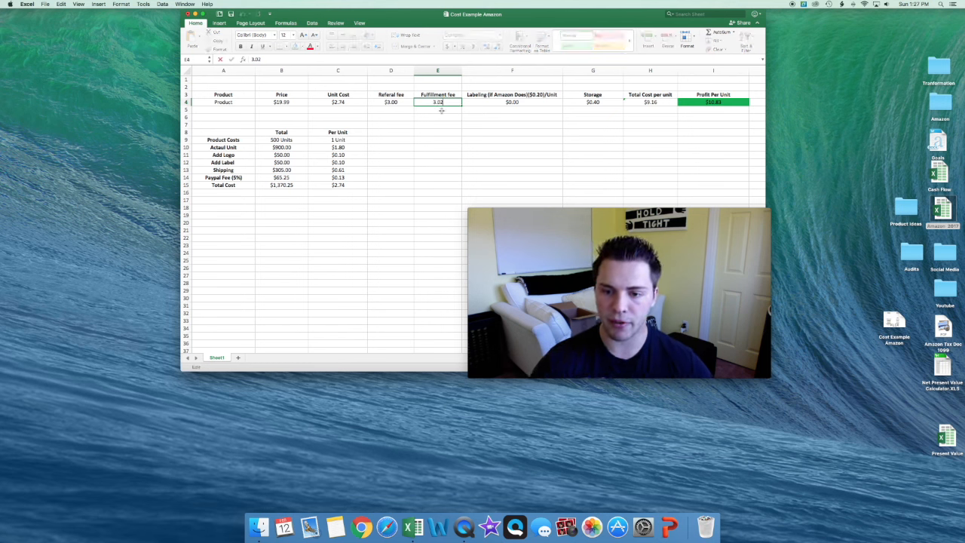
key(Return)
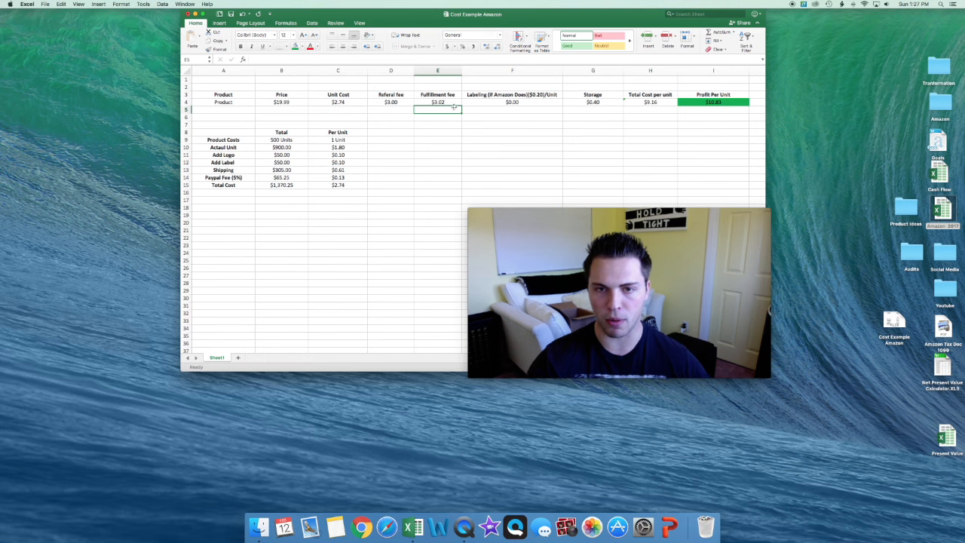
Check the labeling fee in F4, the Add Label formula, storage cost G4 and the per-unit total formula
click(513, 117)
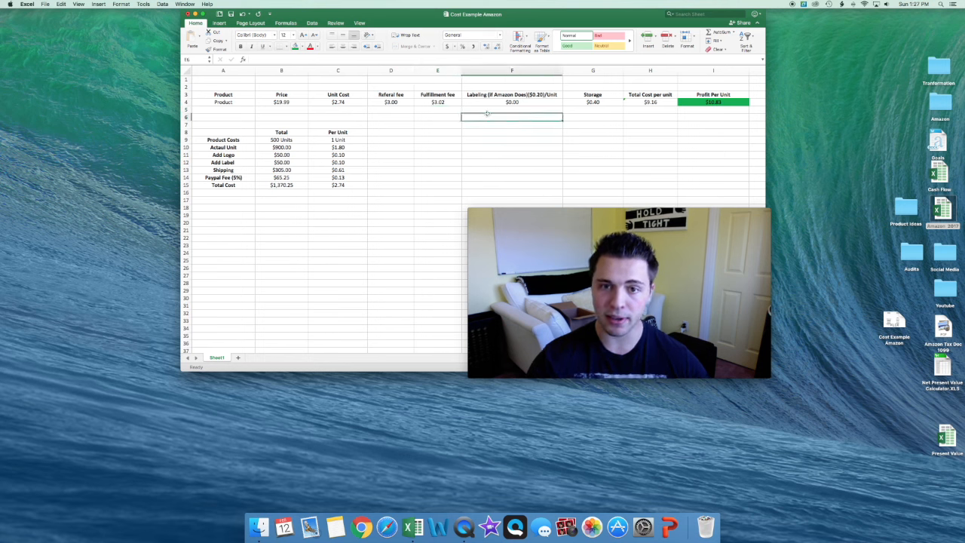
click(511, 102)
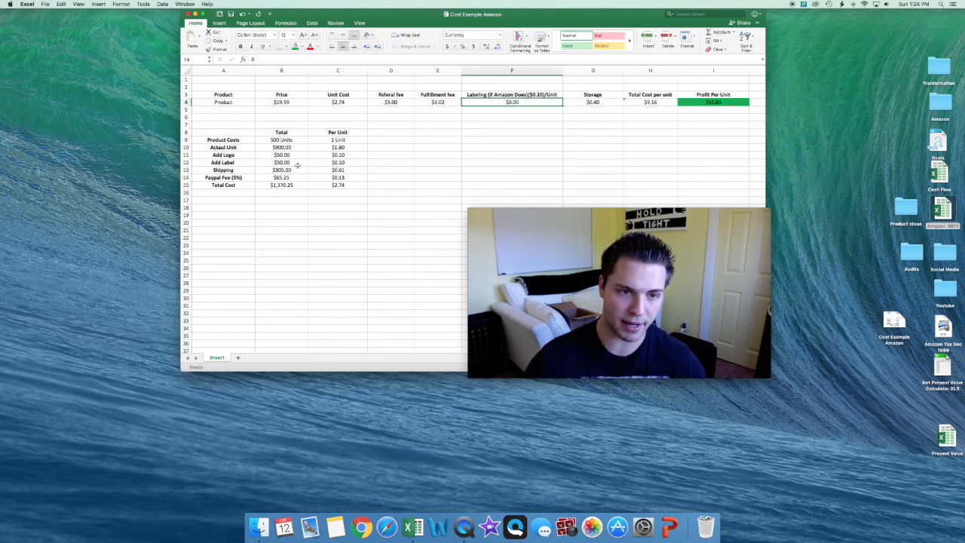
click(338, 163)
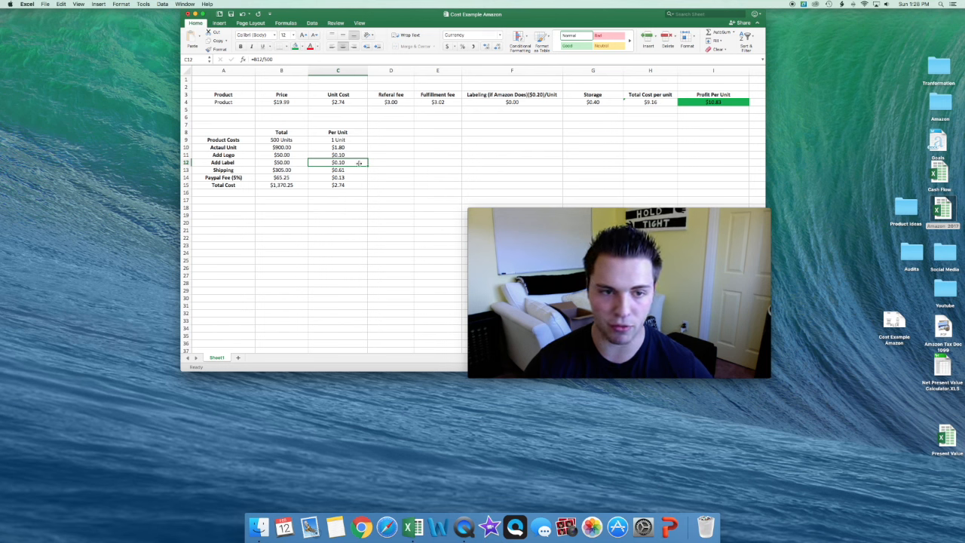
click(511, 132)
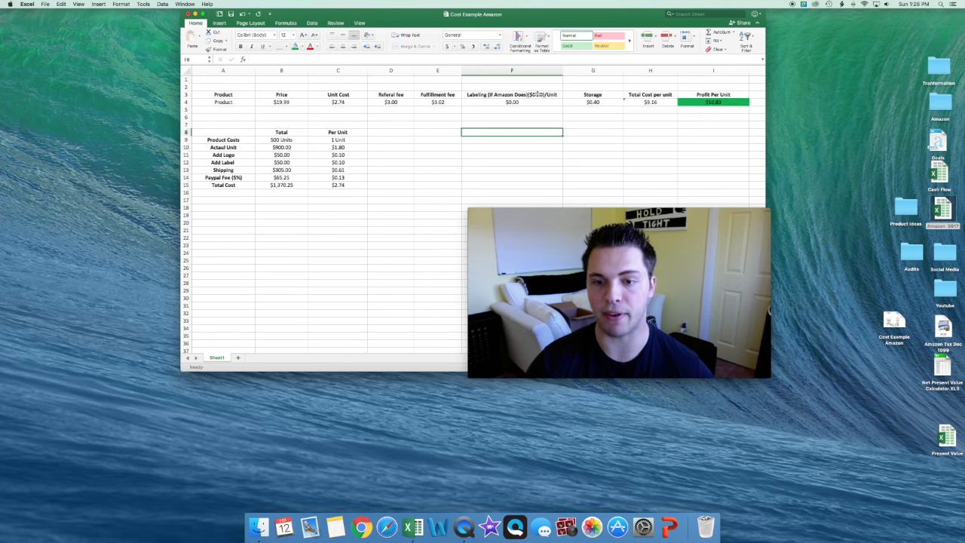
click(593, 101)
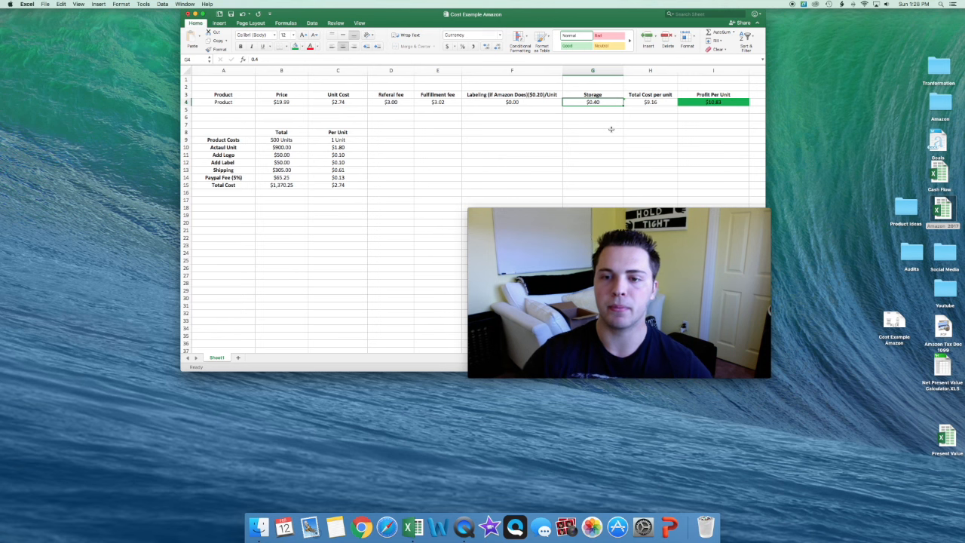
click(650, 101)
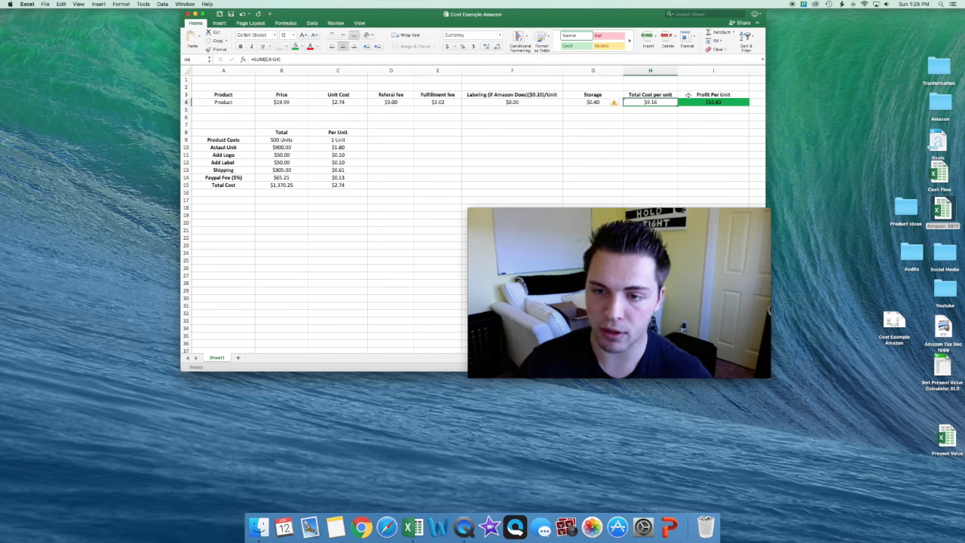
Review price B4, the per-unit total, the profit-per-unit formula and storage cost G4
click(281, 102)
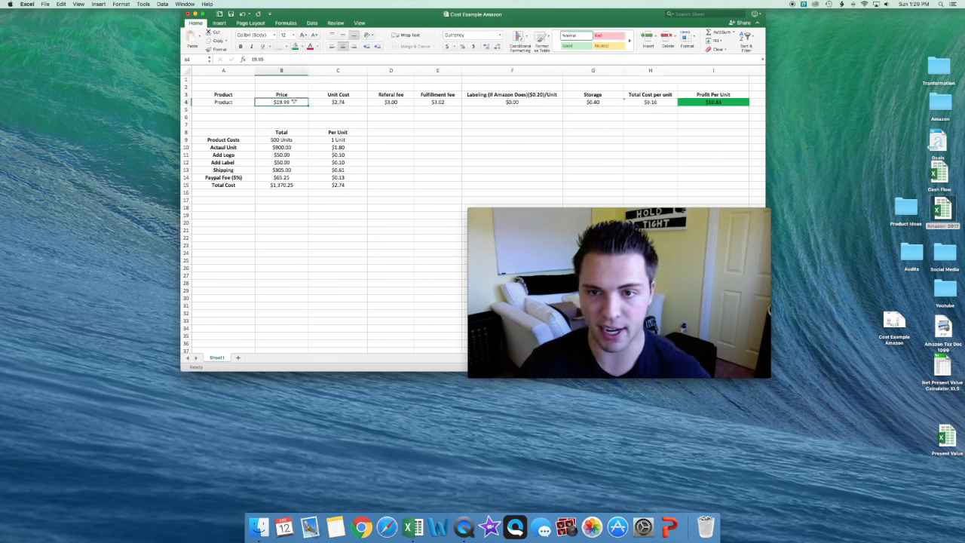
click(650, 102)
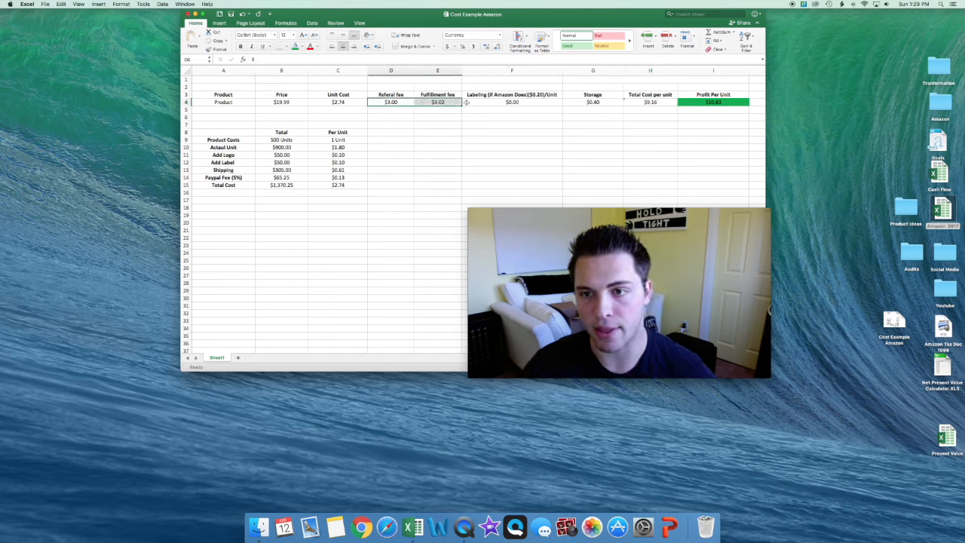
click(712, 102)
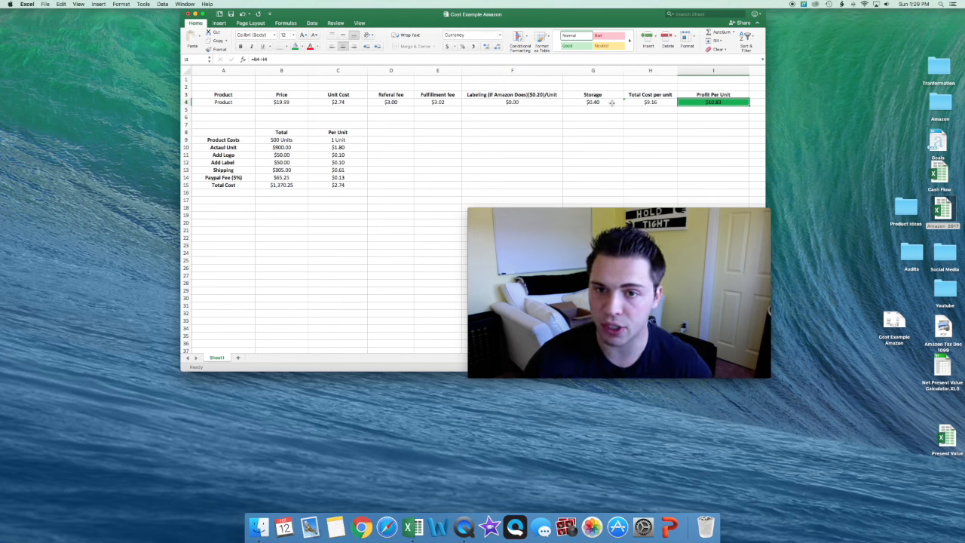
click(593, 102)
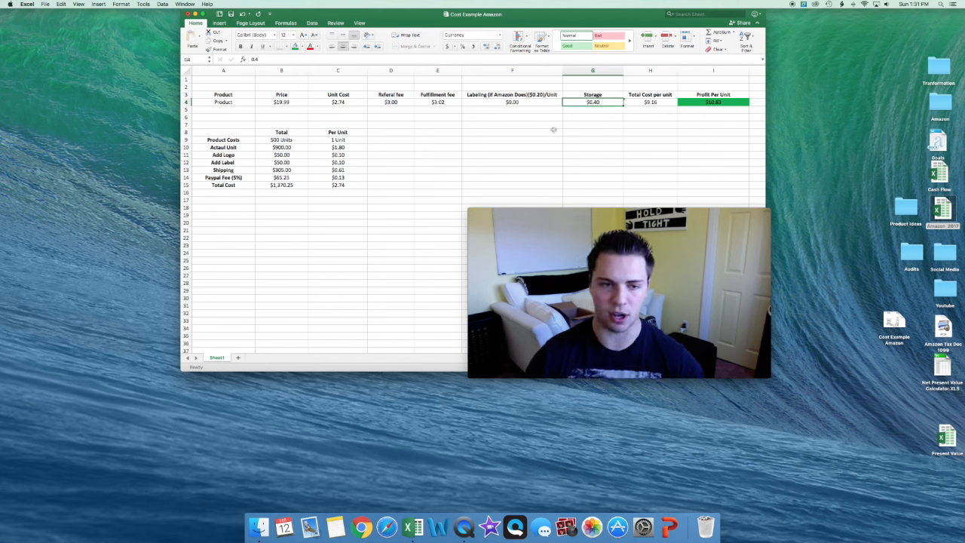
Enter the startup figures 750, 497 and 80 down cells C20 to C22
click(338, 222)
text(750)
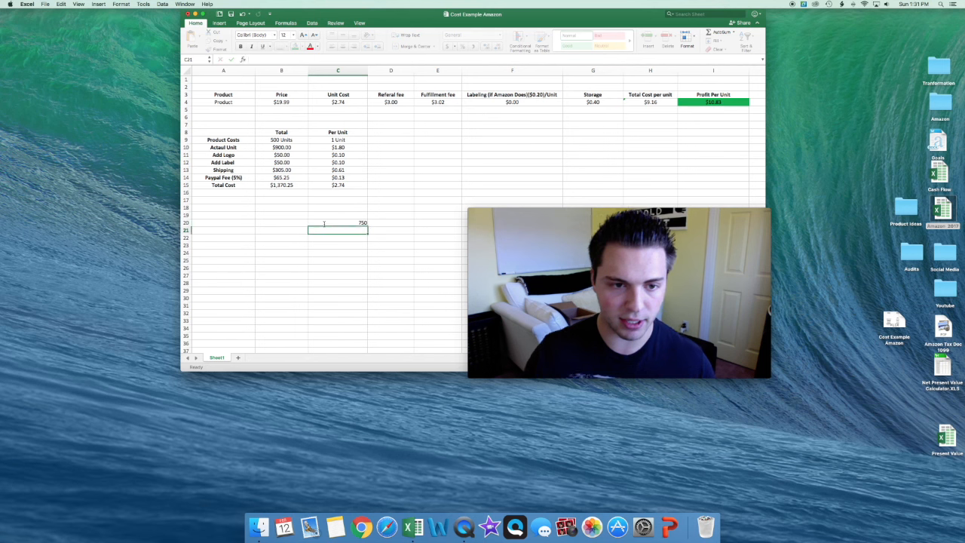
text(497)
click(337, 237)
text(80)
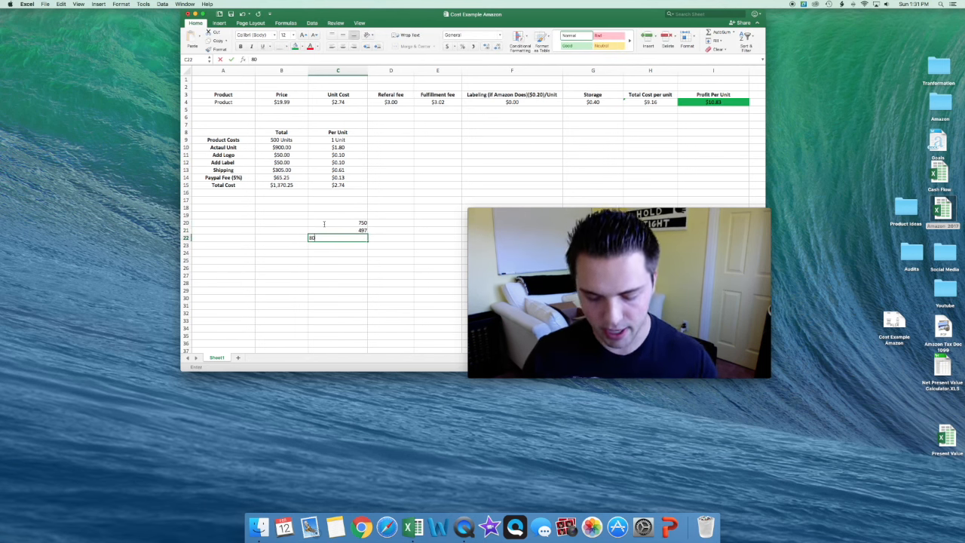
key(Return)
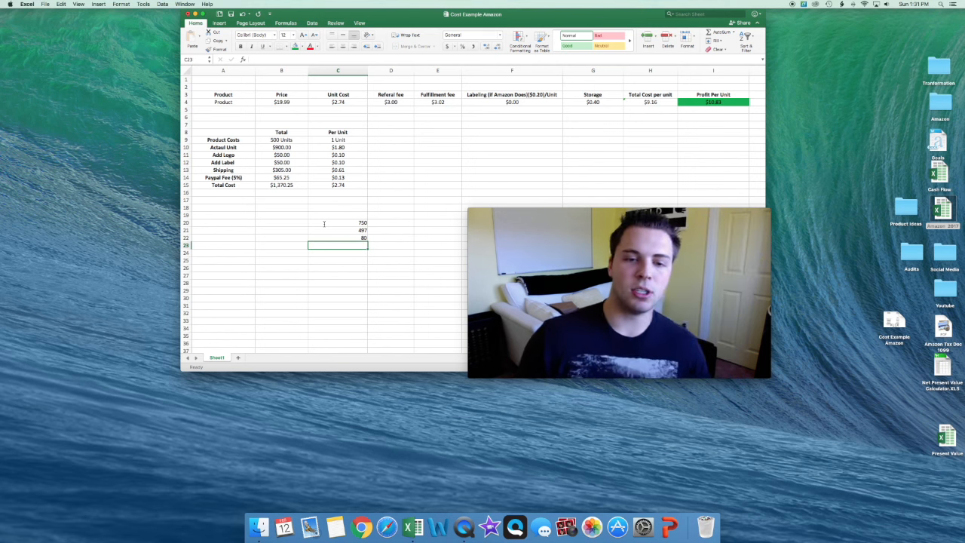